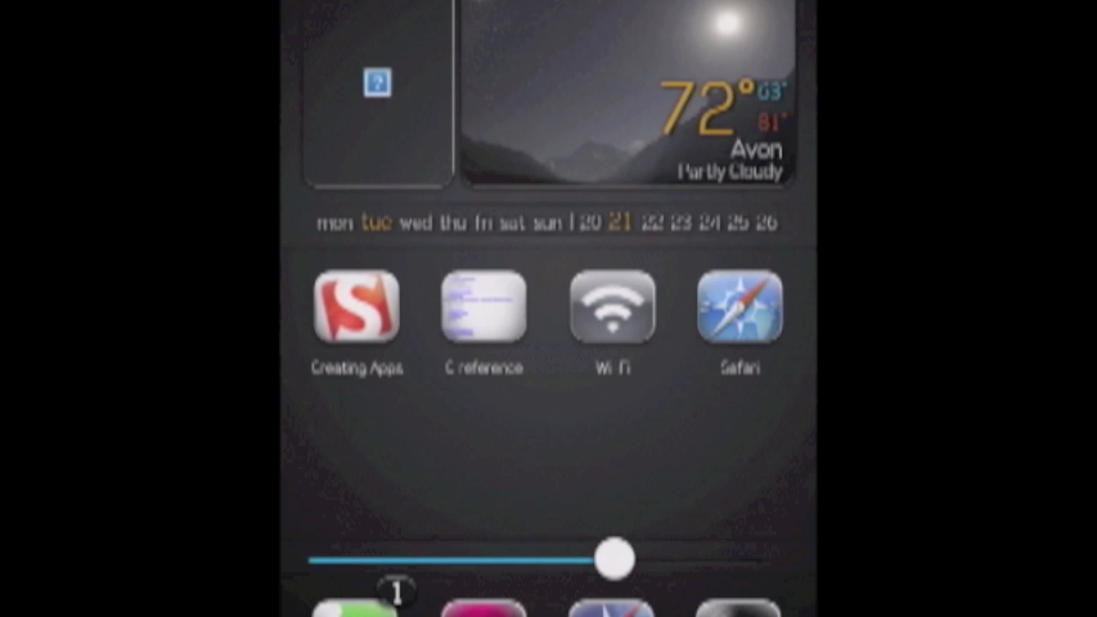
Turn Wi-Fi on from the home screen icon's inline panel, listing nearby networks like HappyShark.
click(611, 309)
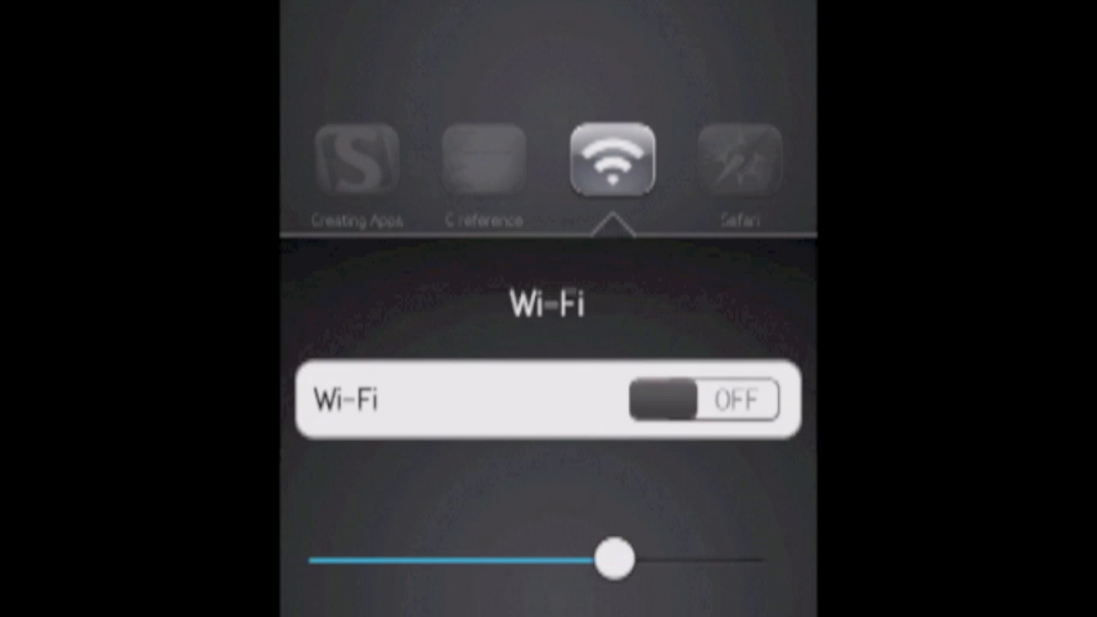
click(703, 401)
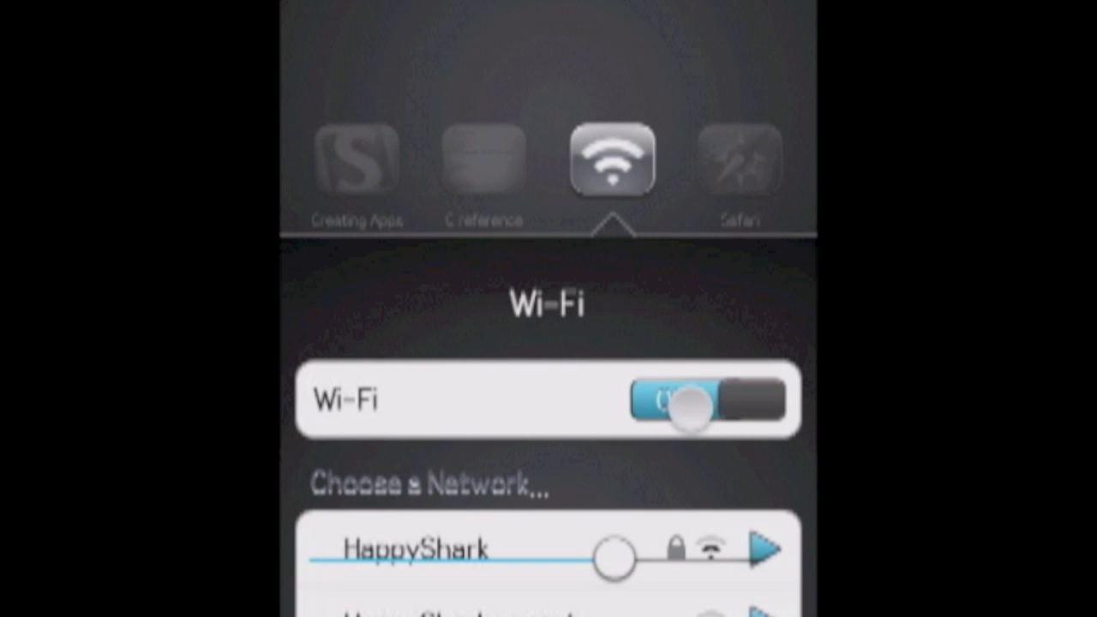
scroll(down, 3)
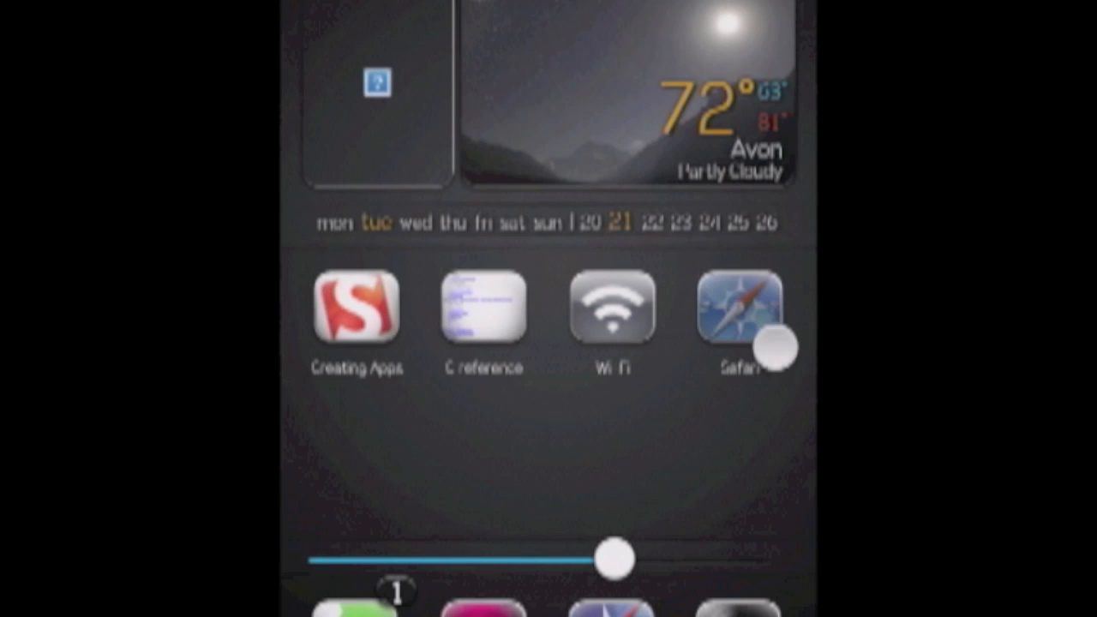
click(741, 309)
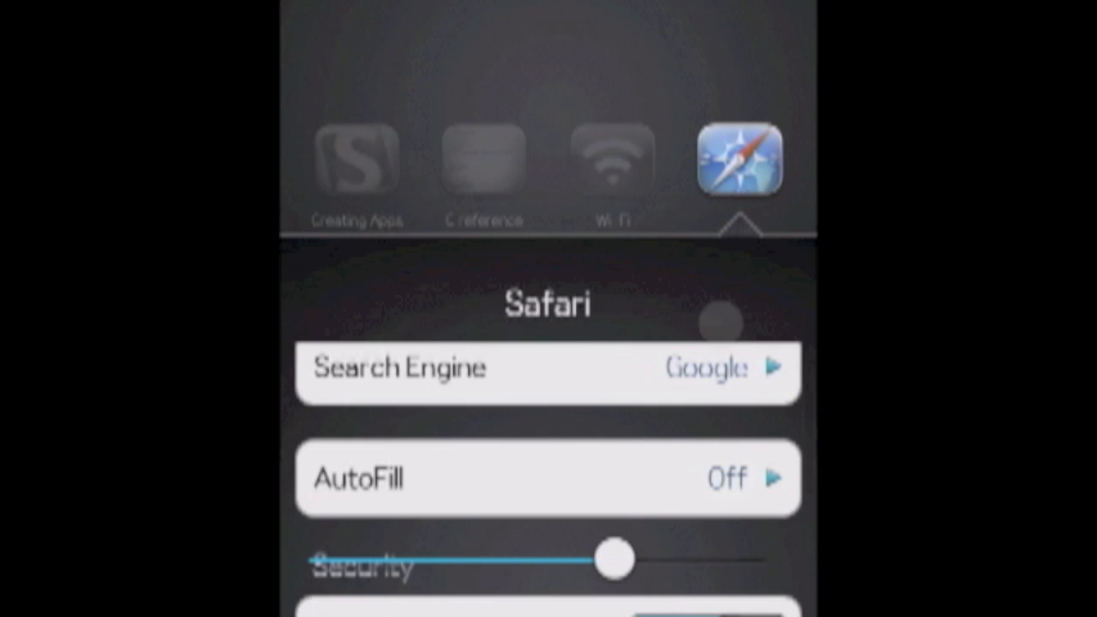
scroll(down, 3)
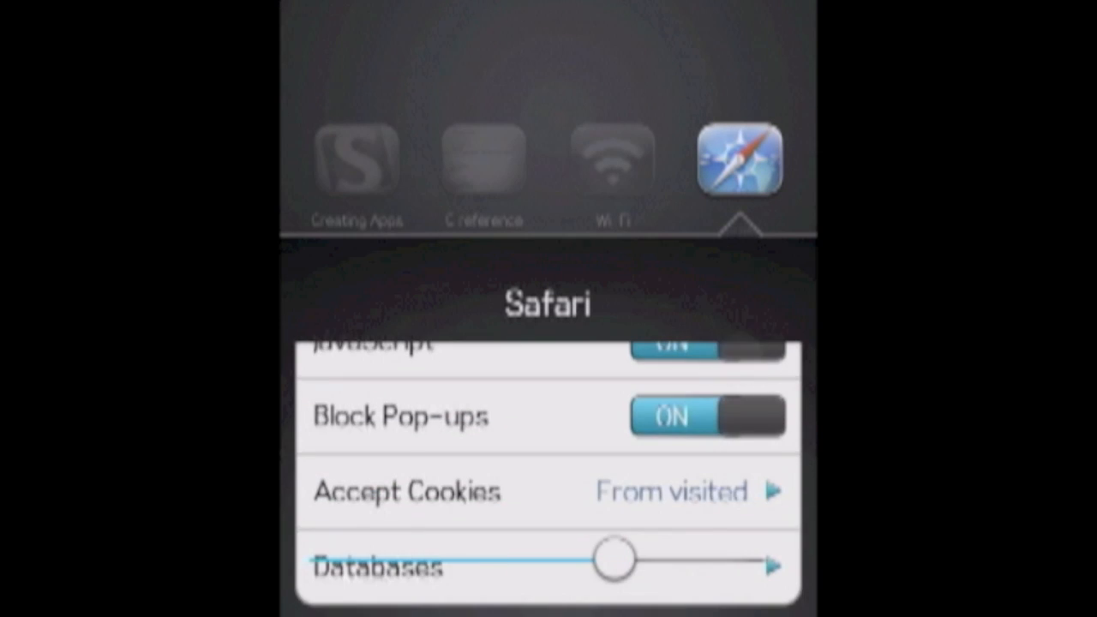
scroll(down, 3)
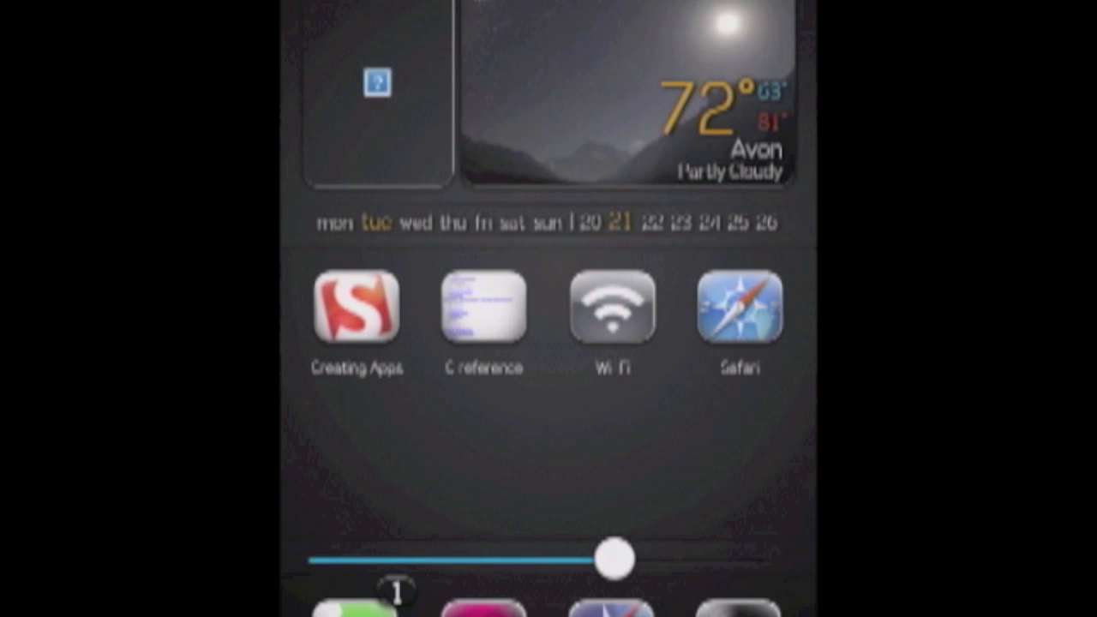
Swipe to the home screen page with Deluga, Mail, MobileRSS, Pandora, Camera, Photos and Things.
click(737, 308)
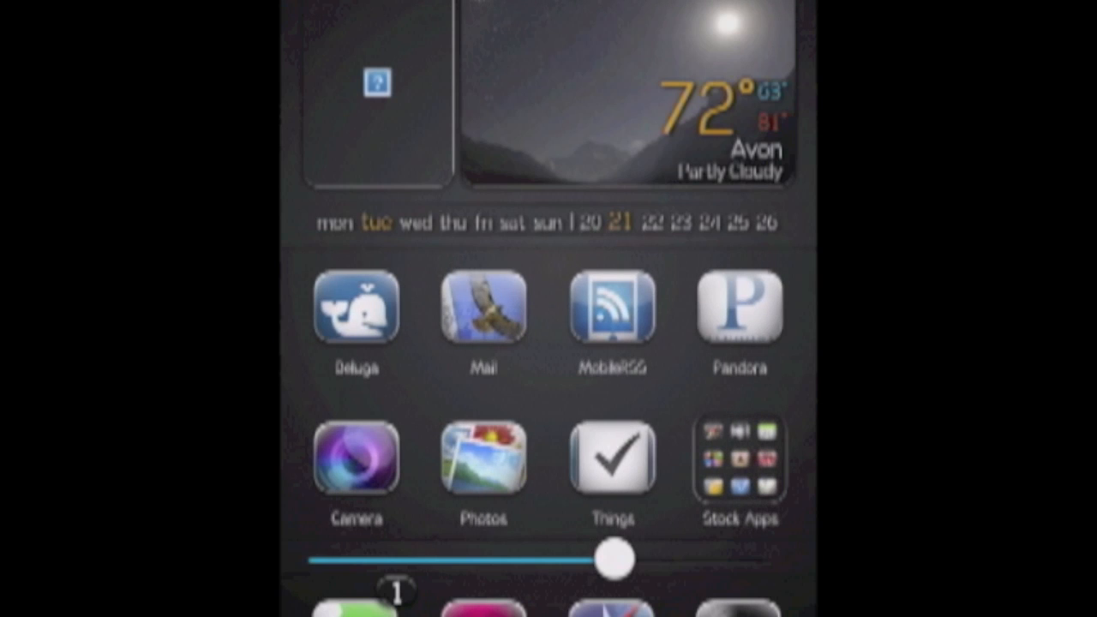
scroll(left, 3)
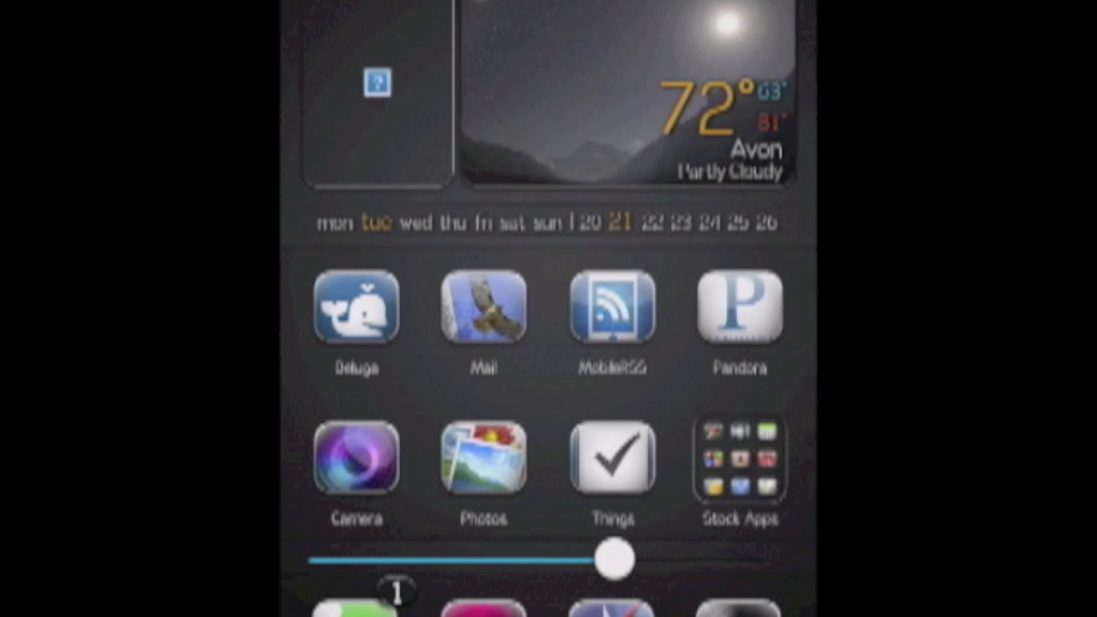
From Settings > Notifications, choose the app and add its notification settings as a home screen icon.
click(740, 460)
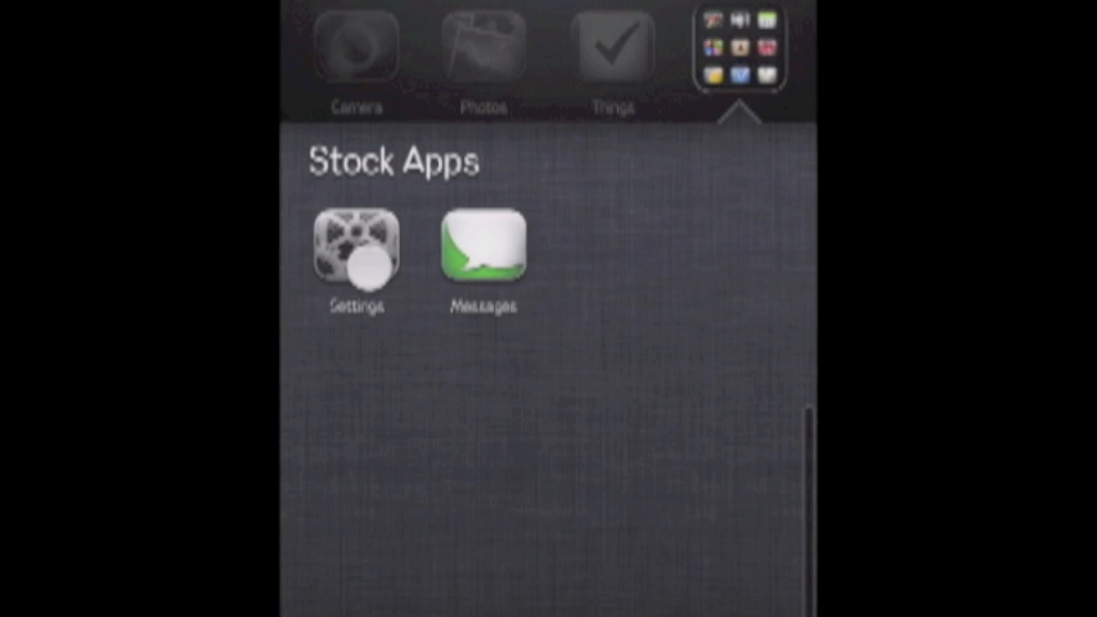
click(353, 257)
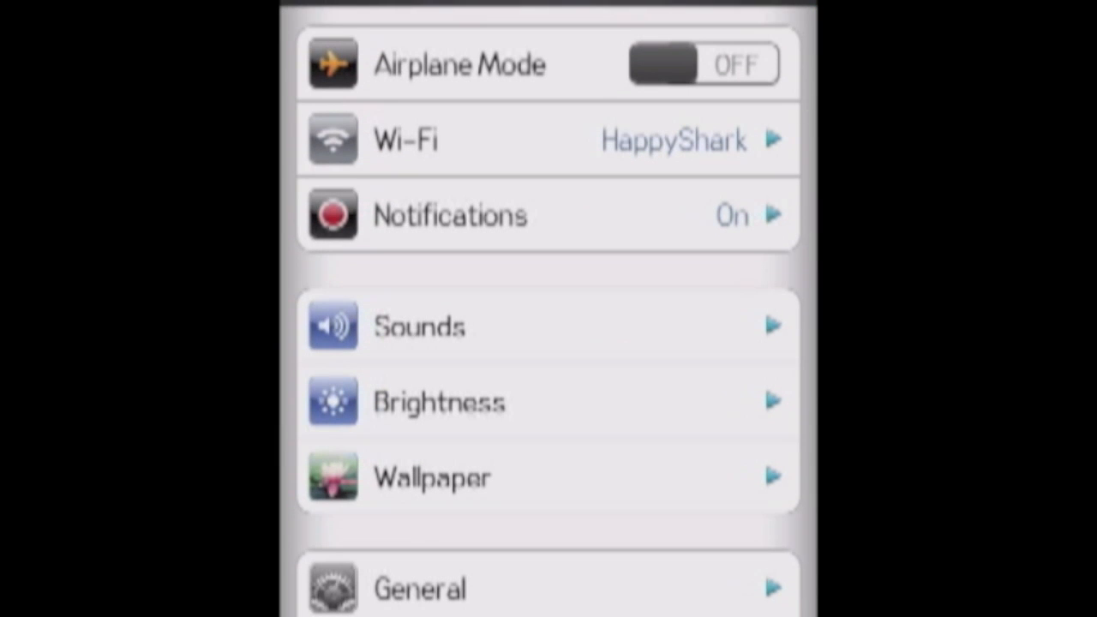
click(549, 216)
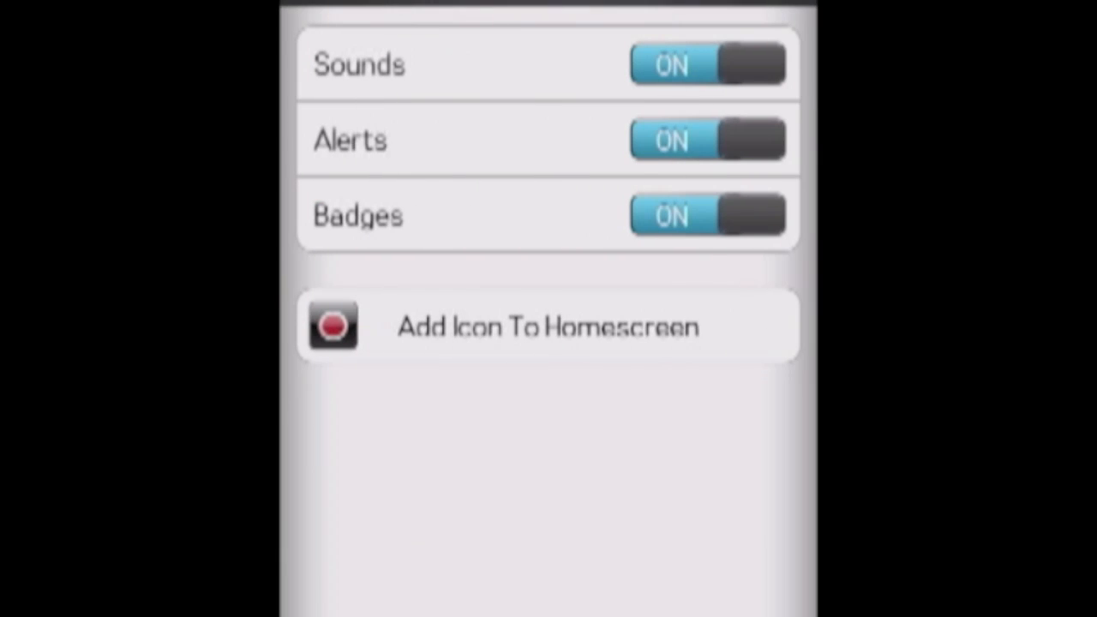
click(547, 326)
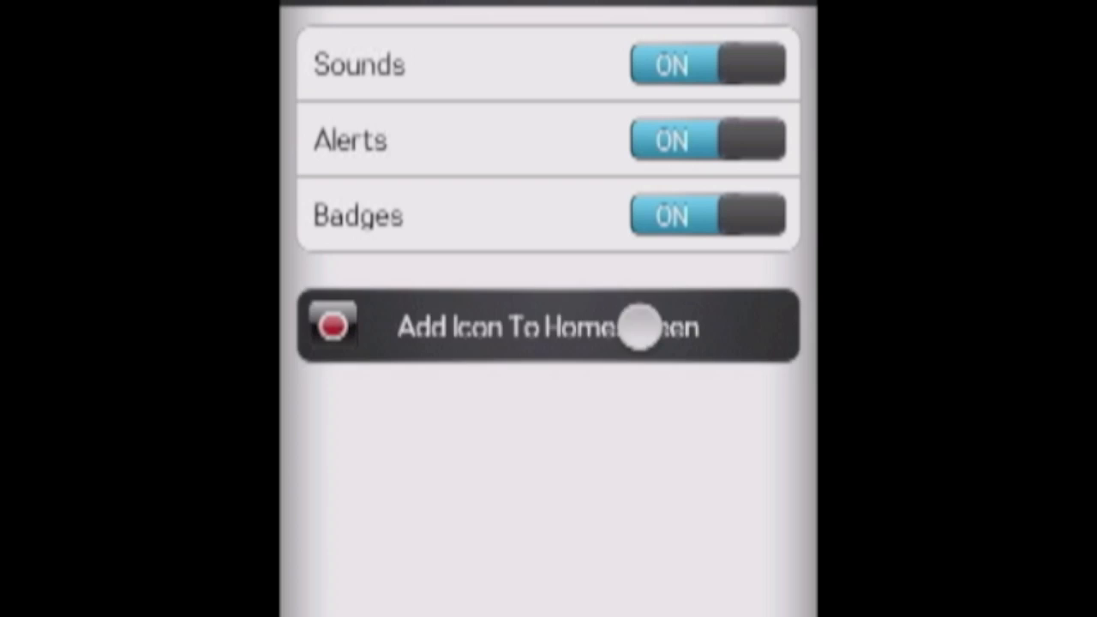
click(549, 326)
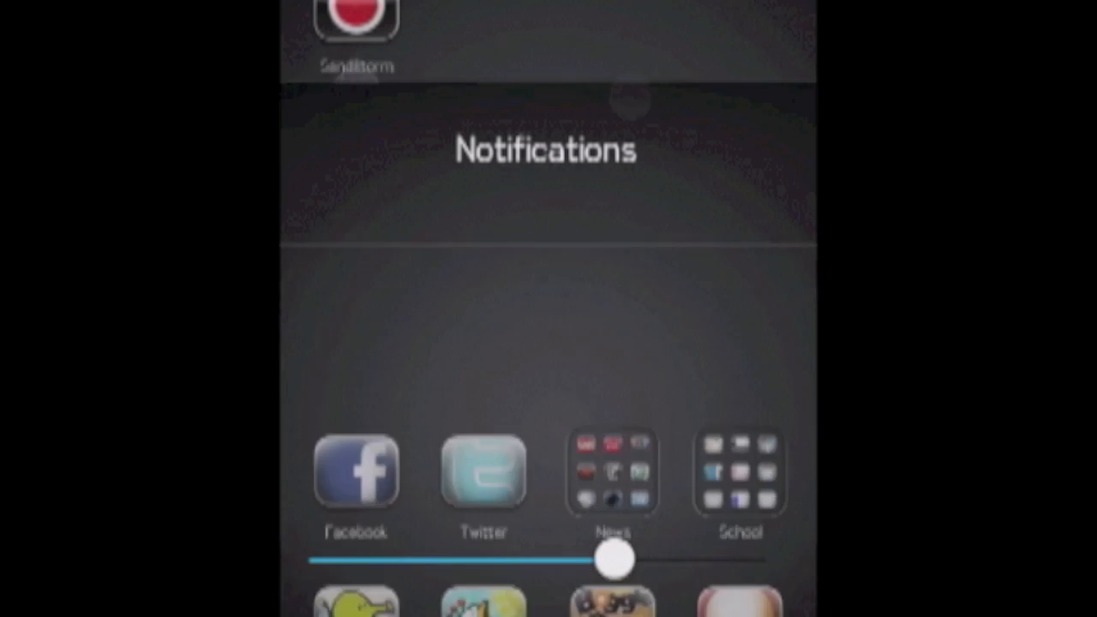
Swipe back to the first home screen page with the weather widget, Wi-Fi and Safari icons.
scroll(up, 3)
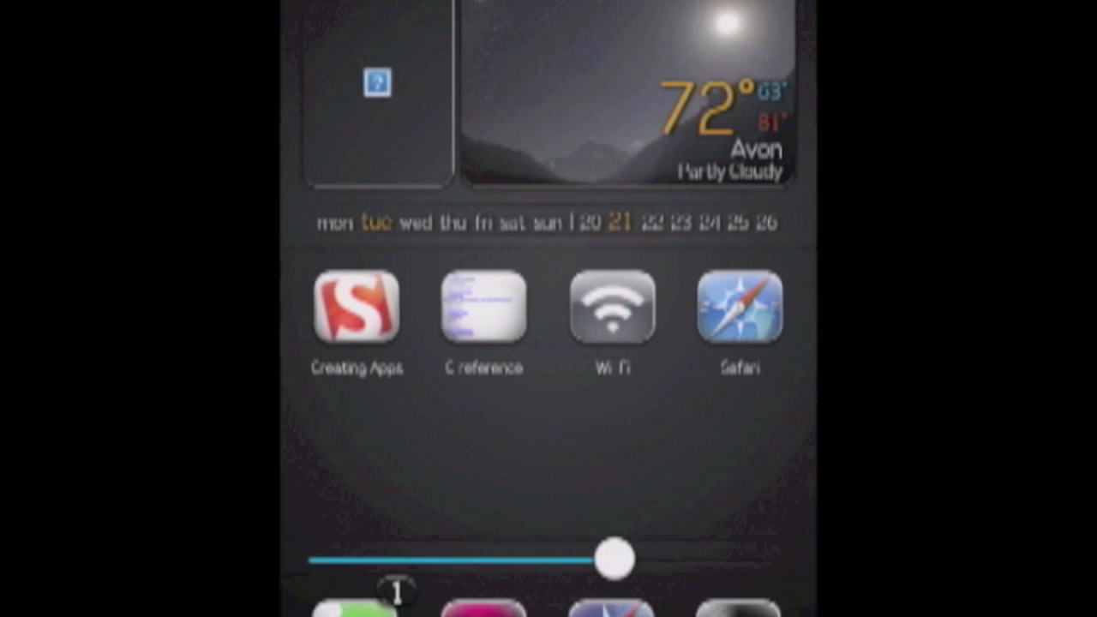
Reach Settings via the Stock Apps folder and scroll down to Activator, Barrel, BootLogo and BTstack.
scroll(left, 3)
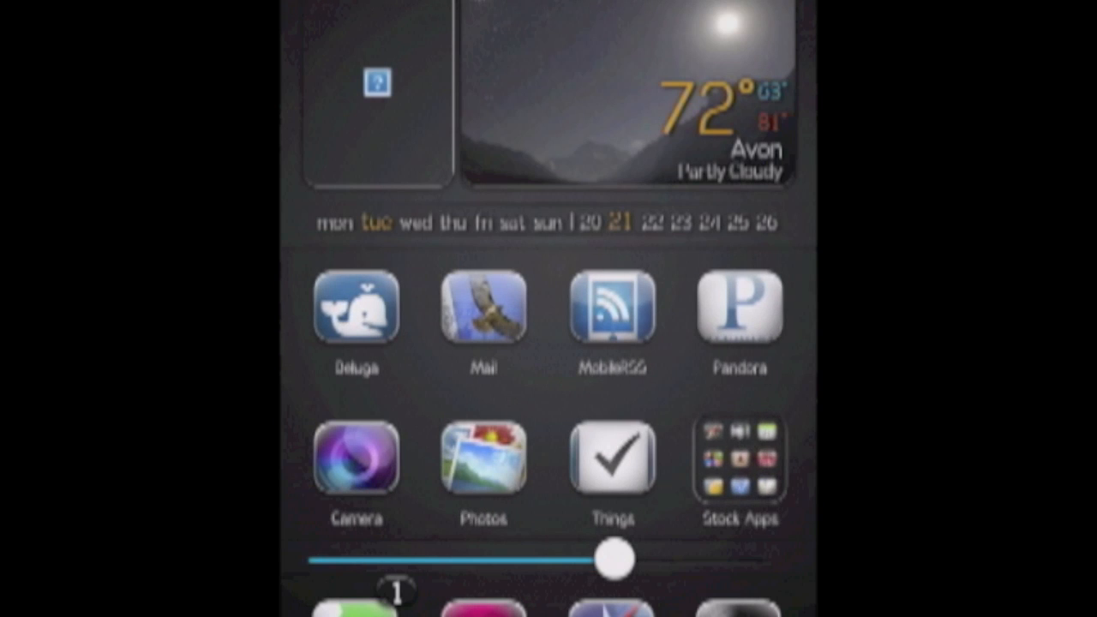
click(741, 460)
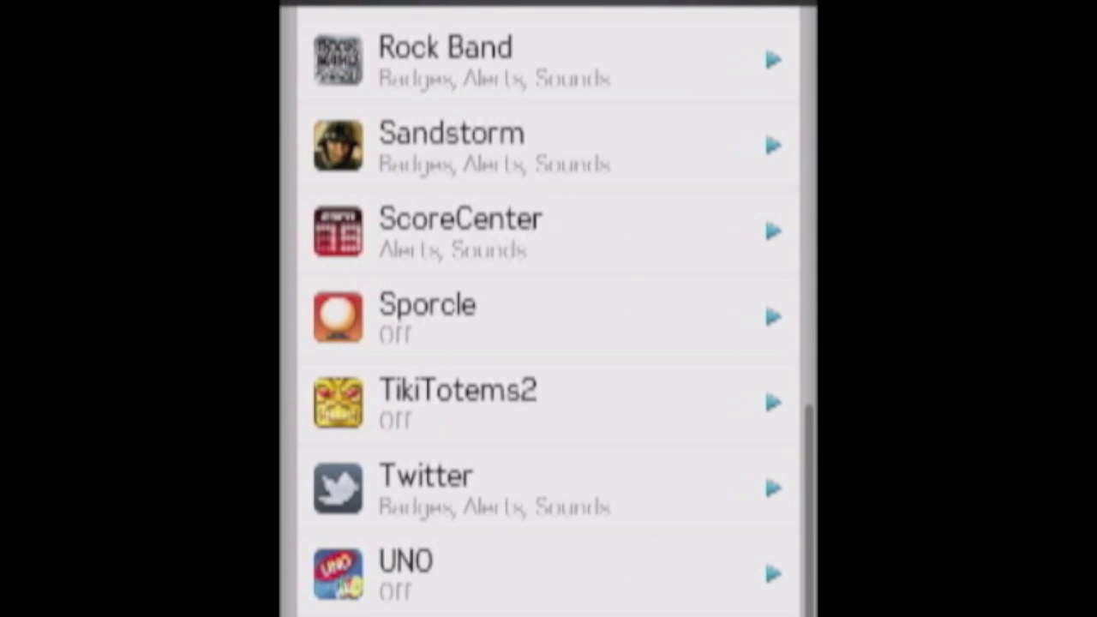
scroll(down, 3)
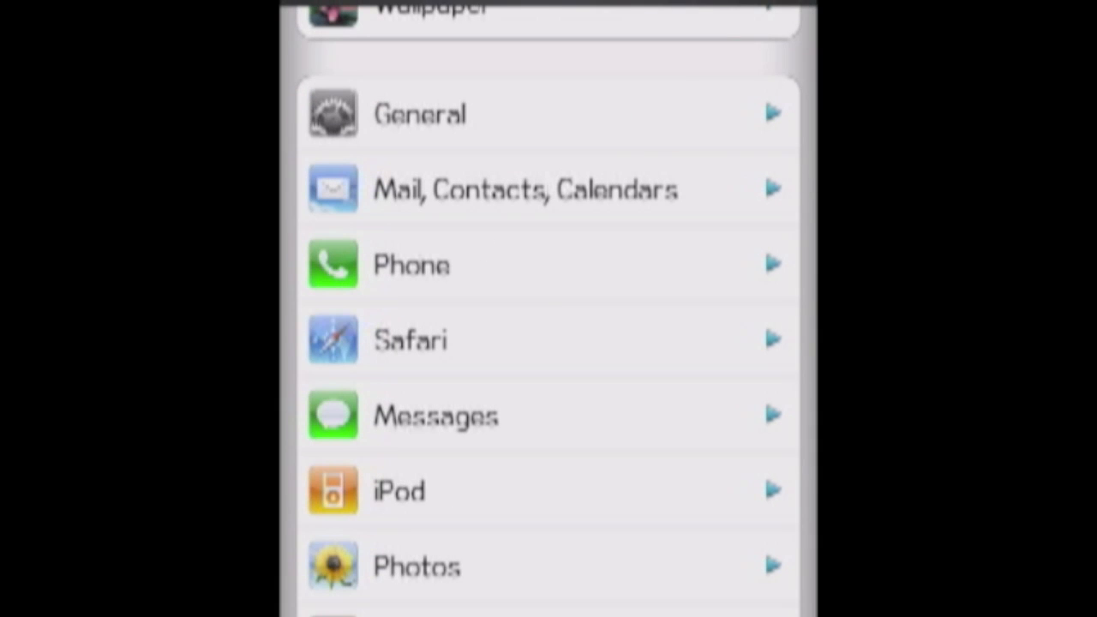
scroll(down, 3)
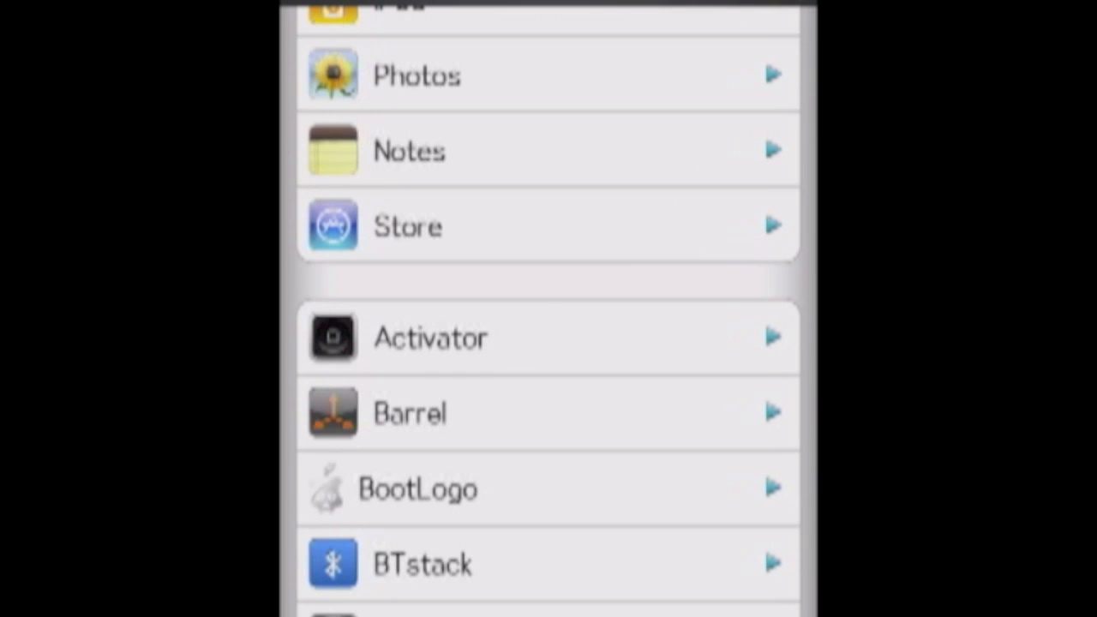